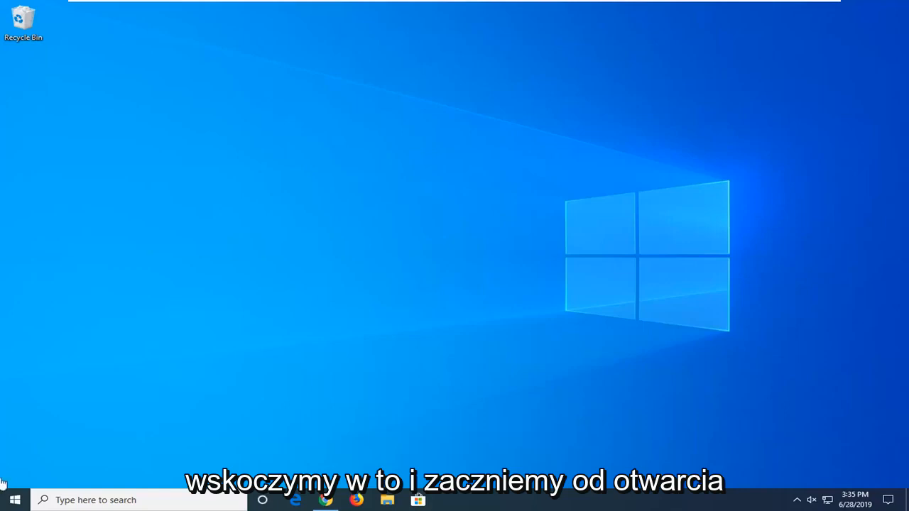
Step: Search the Start menu for 'device manager' and launch it
left_click(14, 500)
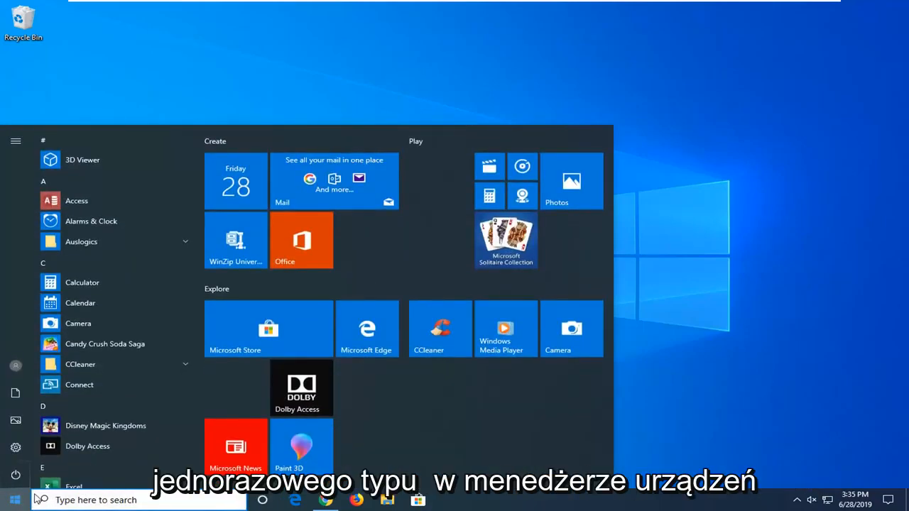
type("device manager")
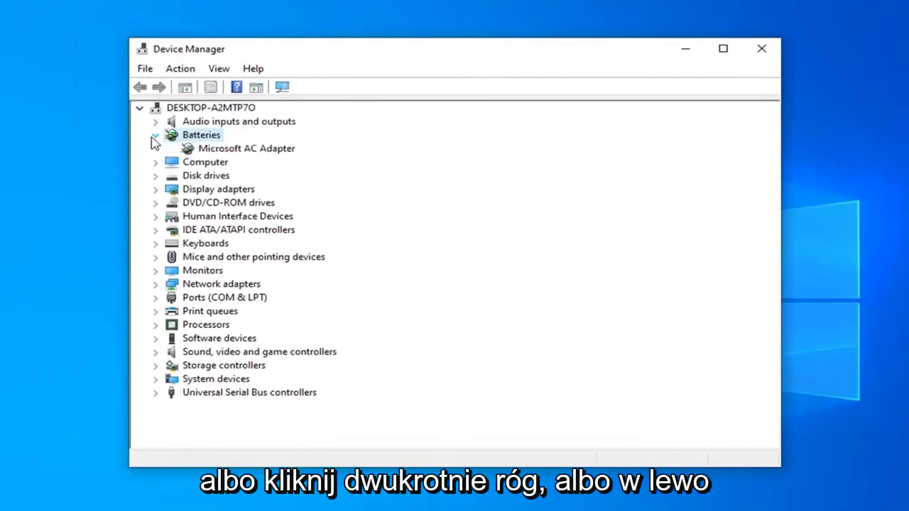
Step: Expand Batteries and select the Microsoft AC Adapter
left_click(155, 135)
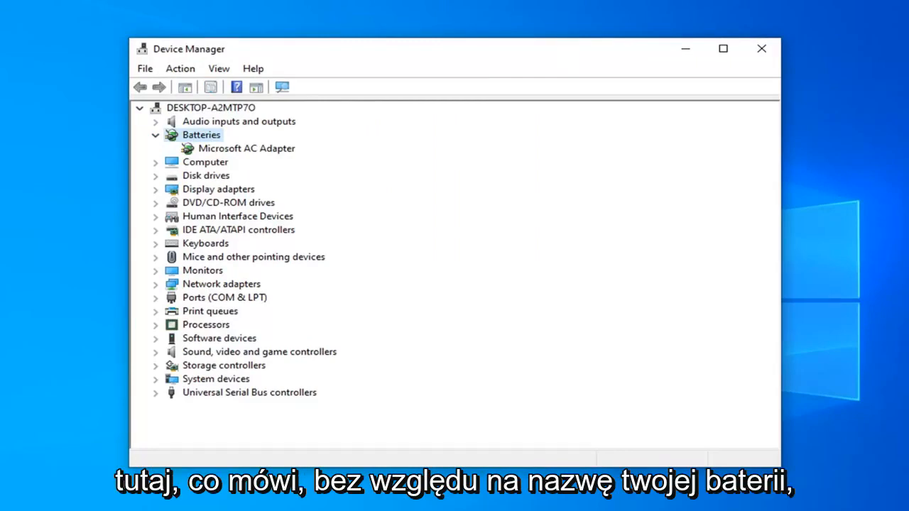
left_click(246, 149)
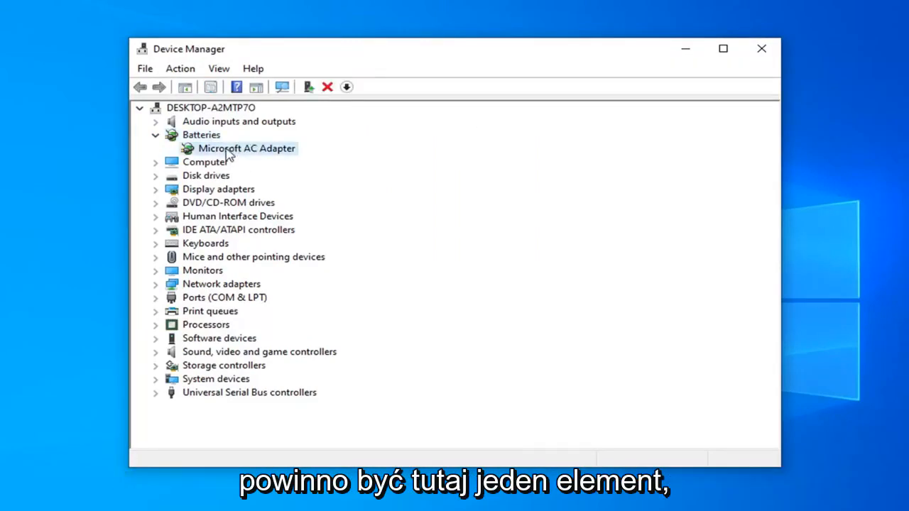
Step: Uninstall the Microsoft AC Adapter via its context menu and confirm the removal
right_click(247, 148)
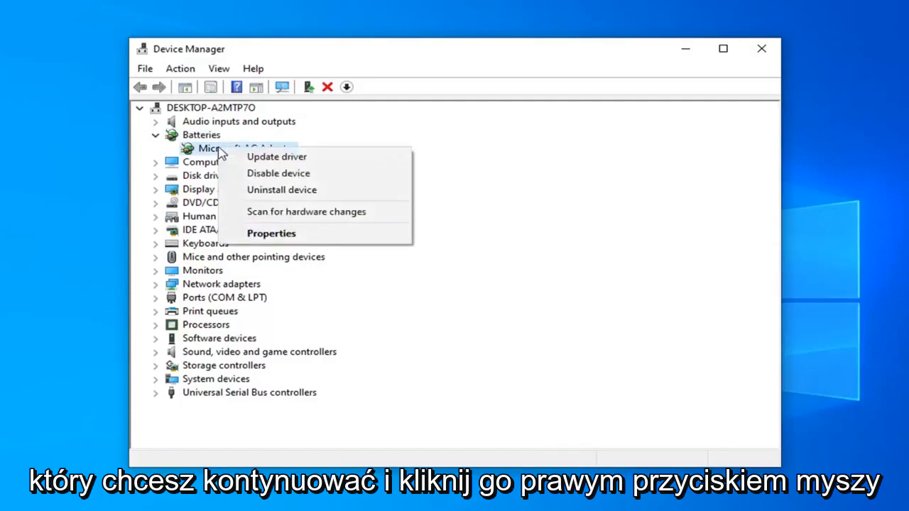
left_click(281, 190)
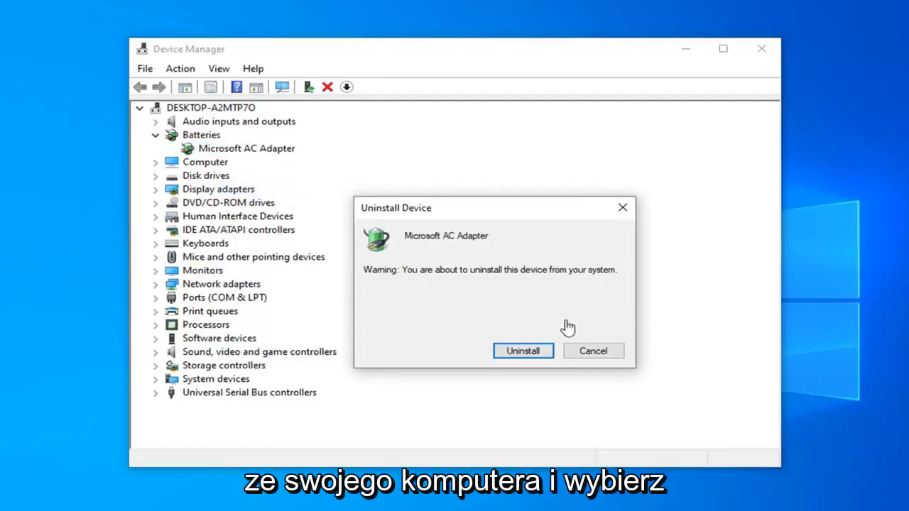
left_click(523, 351)
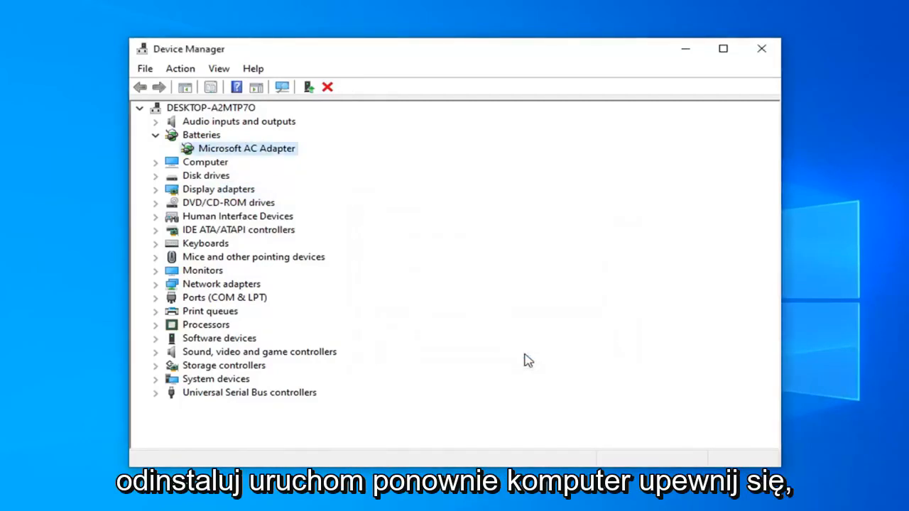
left_click(308, 87)
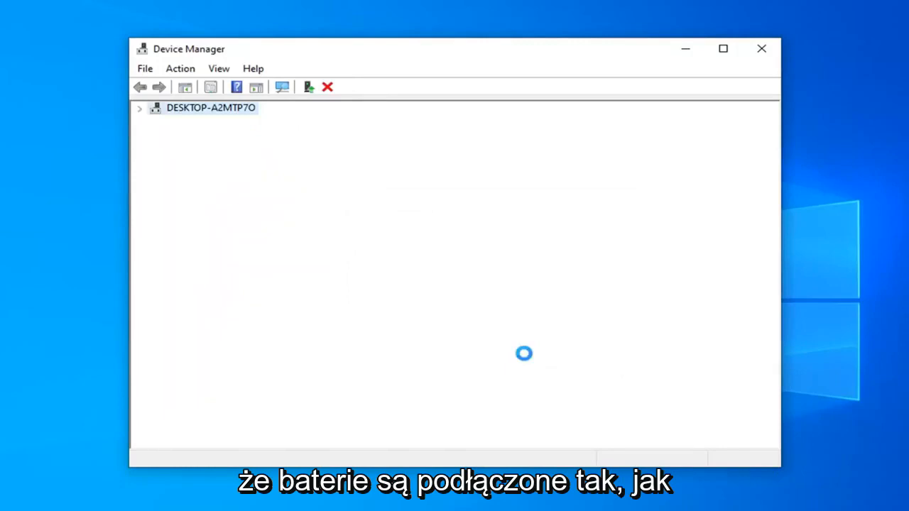
Step: Check the refreshed device list no longer shows Batteries, then close Device Manager
left_click(140, 107)
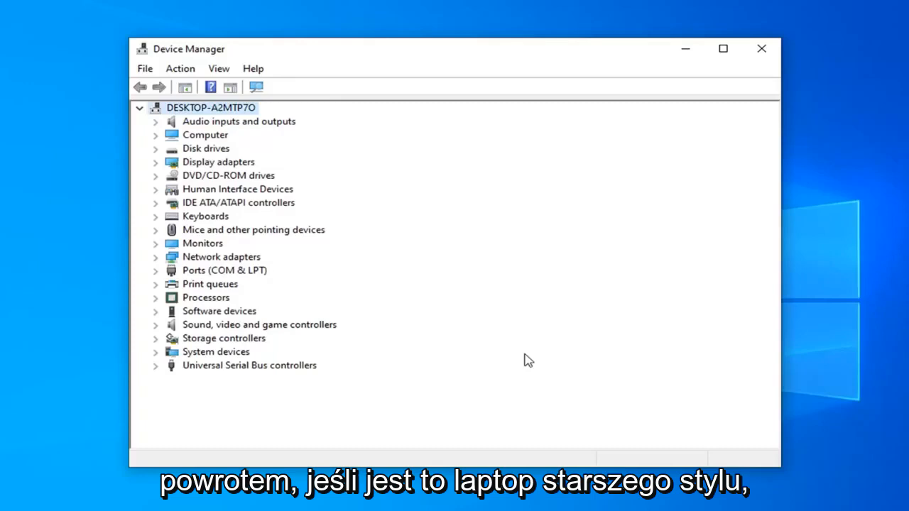
mouse_move(525, 271)
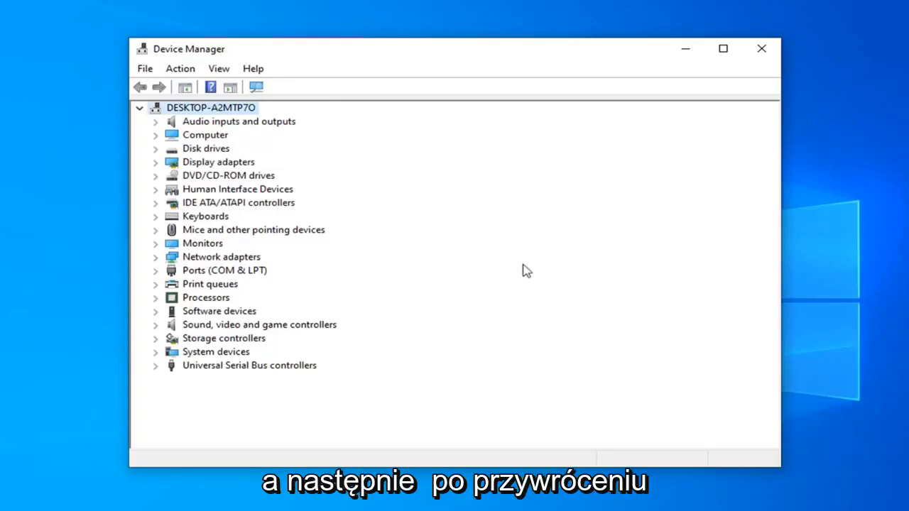
mouse_move(260, 240)
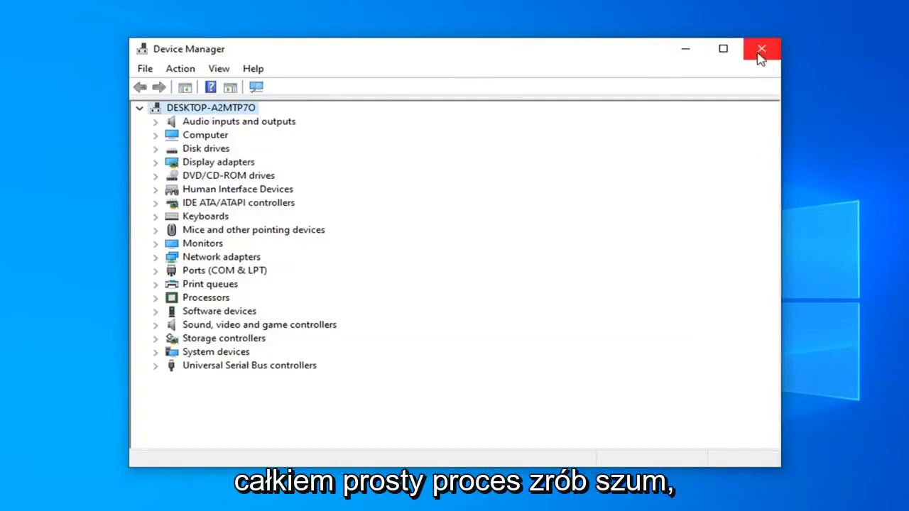
left_click(761, 49)
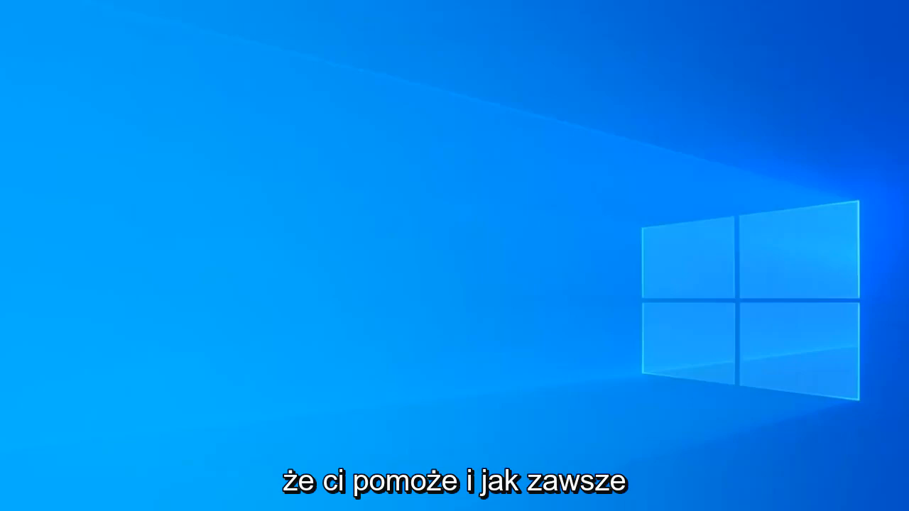